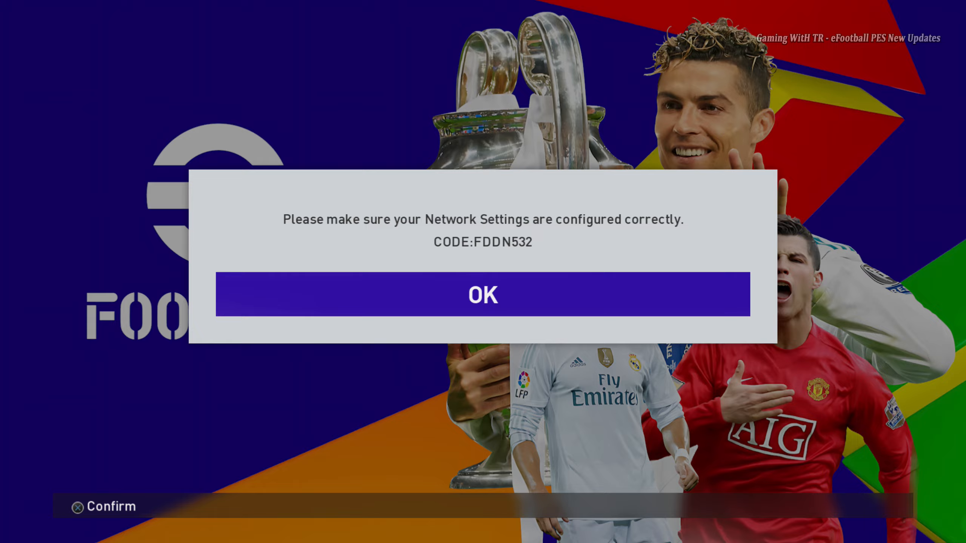
- Dismiss the network warning and browse Match, Competition, Football Life and Extras before returning Home
left_click(483, 295)
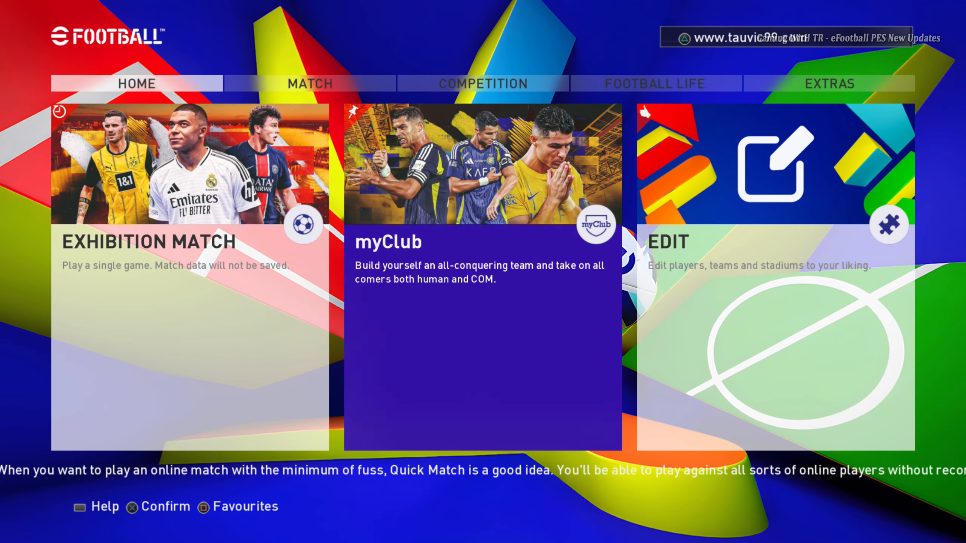
left_click(310, 83)
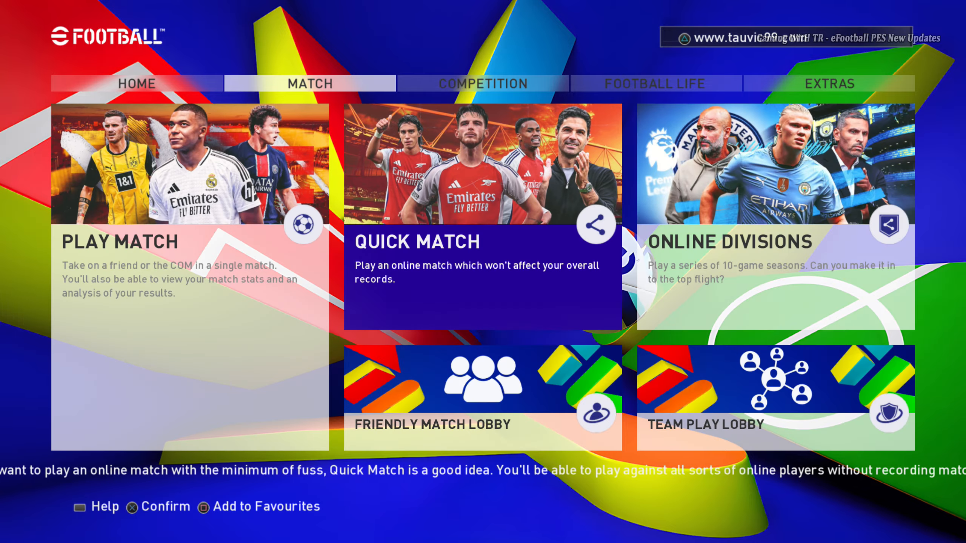
left_click(483, 83)
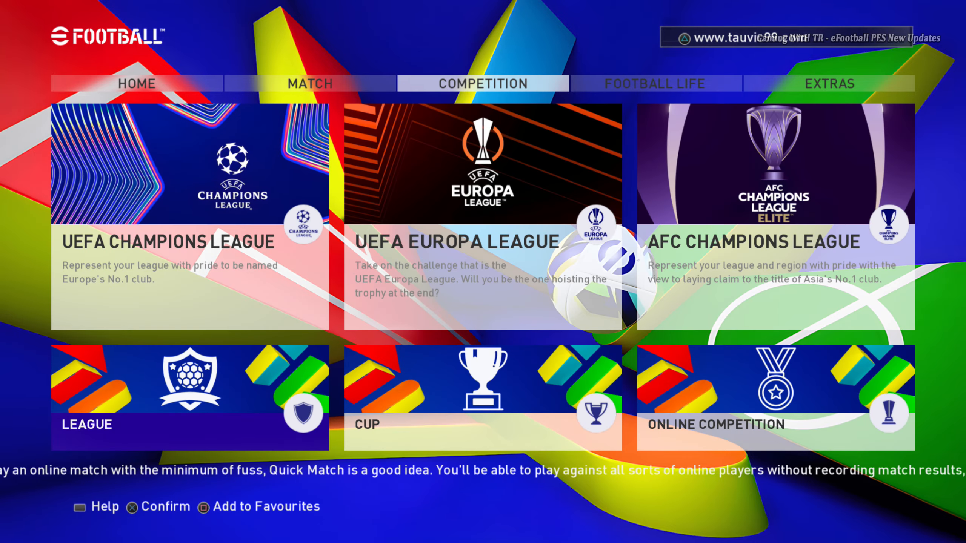
left_click(654, 83)
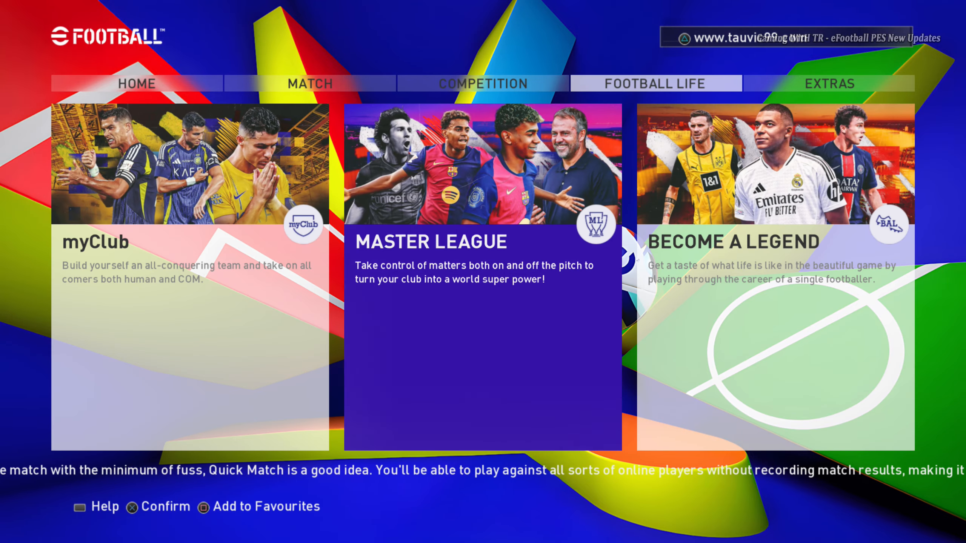
left_click(830, 83)
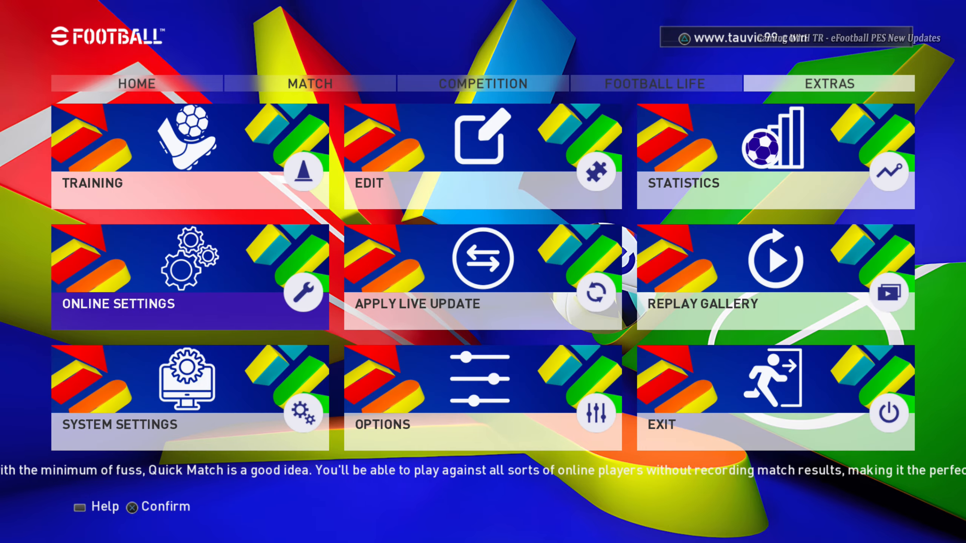
left_click(481, 153)
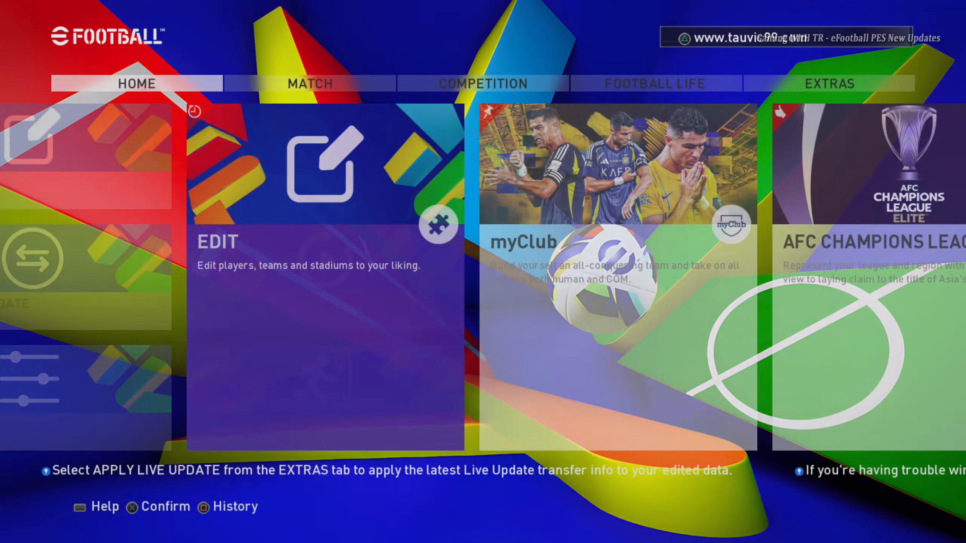
- Choose Exhibition Match from Play Match to reach the league selection
left_click(309, 83)
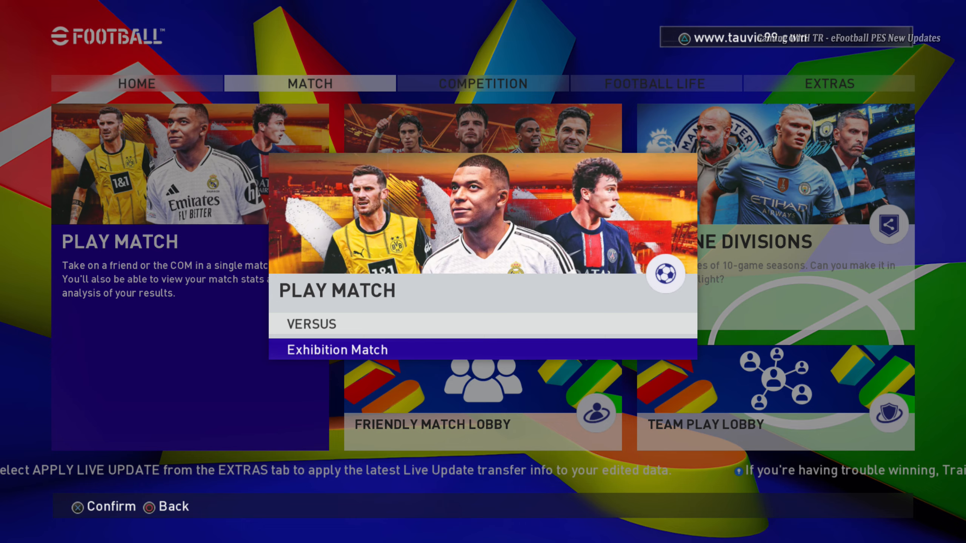
left_click(337, 350)
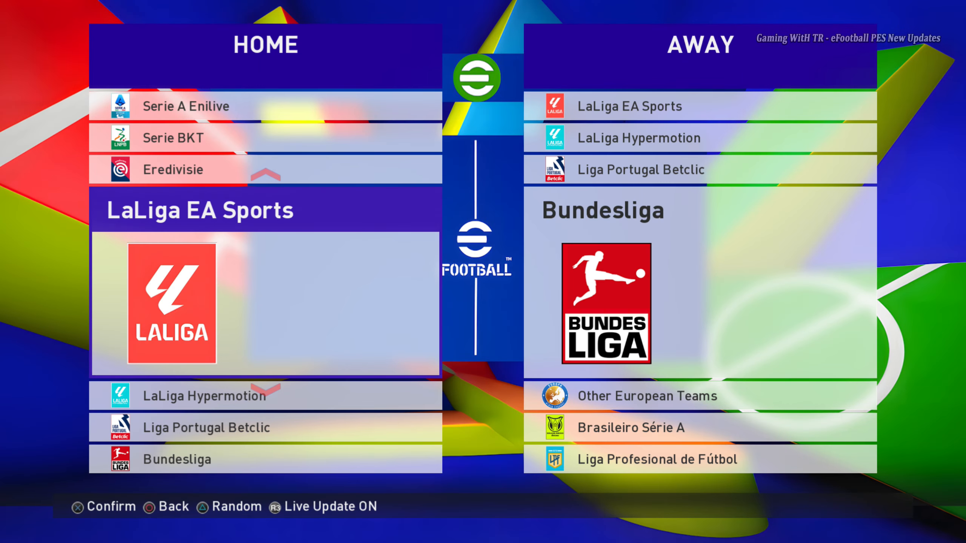
- Confirm Al Nassr (AFC Champions League) at home against FC Bayern München (Bundesliga) away
scroll("down", 3)
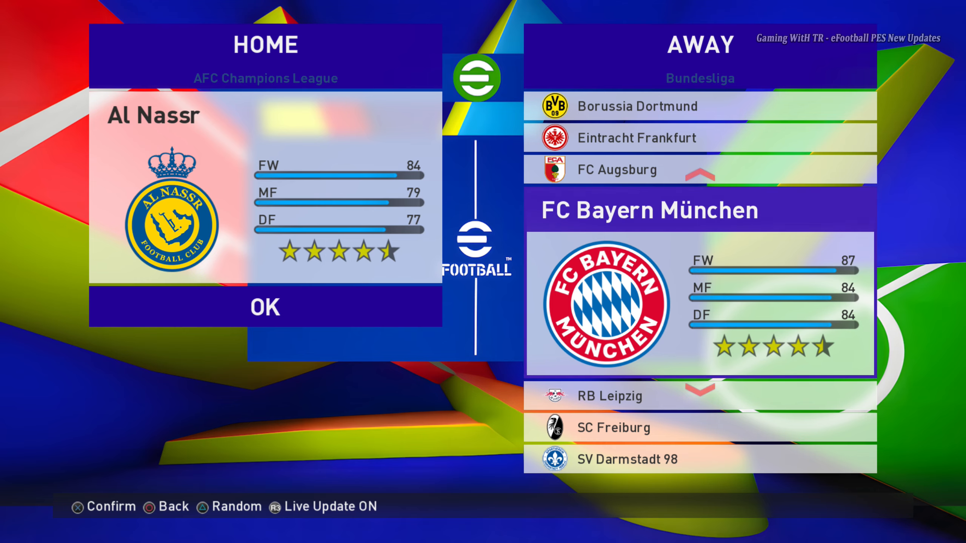
left_click(265, 308)
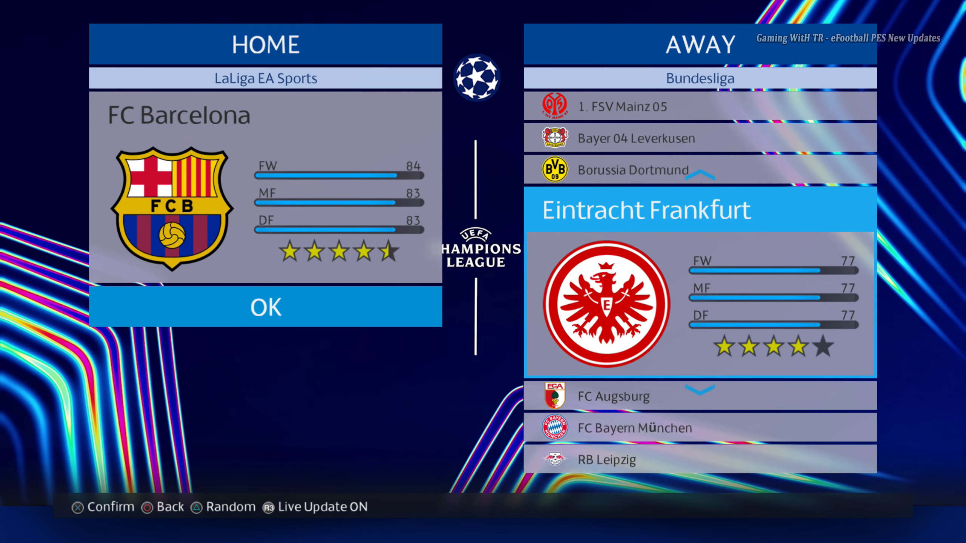
- Keep FC Barcelona at home and confirm RB Leipzig from the Bundesliga list as the away side
scroll("down", 3)
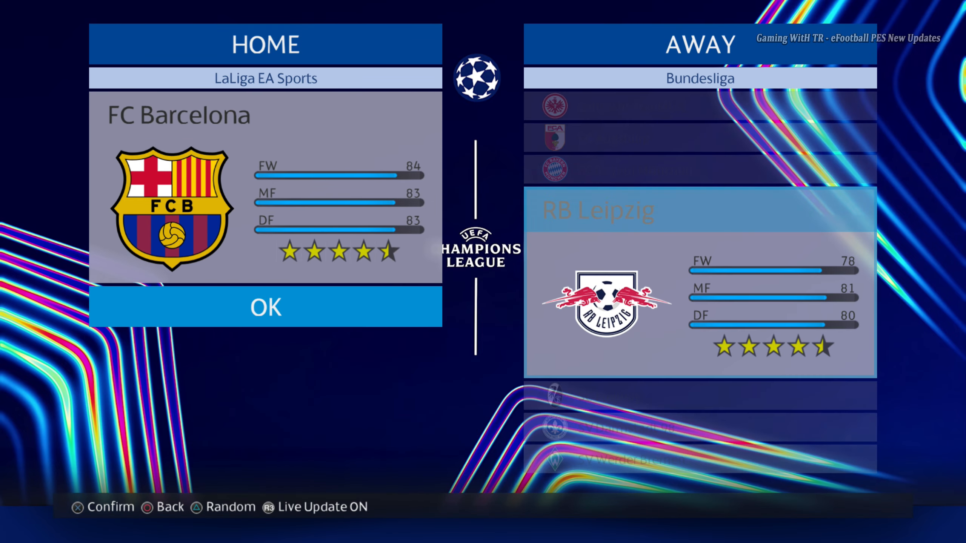
left_click(265, 307)
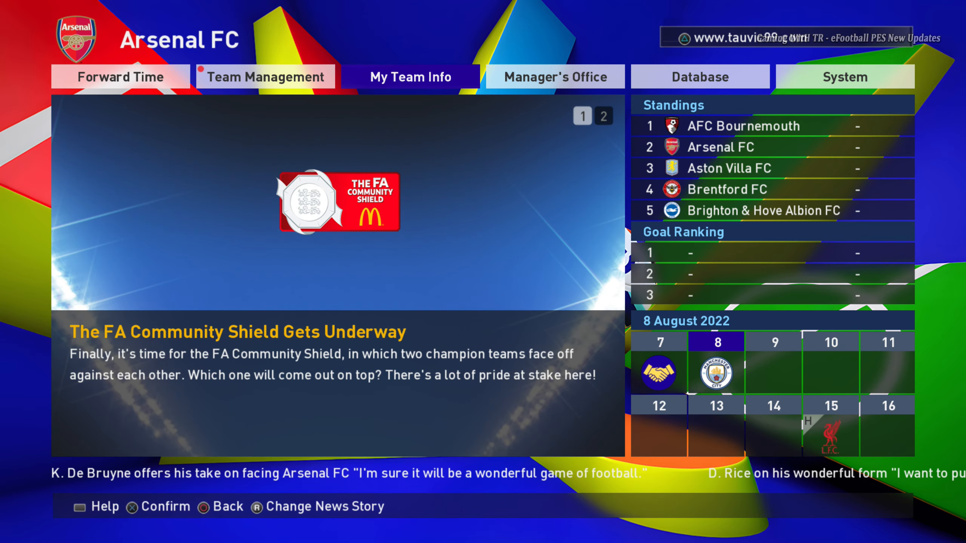
- View Arsenal FC's Team Management, then leave the career via Return to Top Menu
left_click(265, 76)
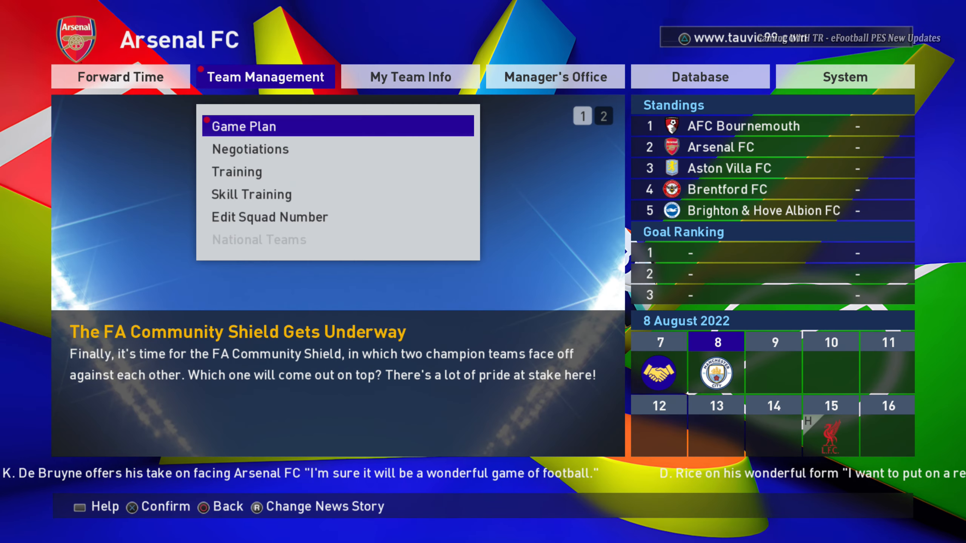
left_click(250, 149)
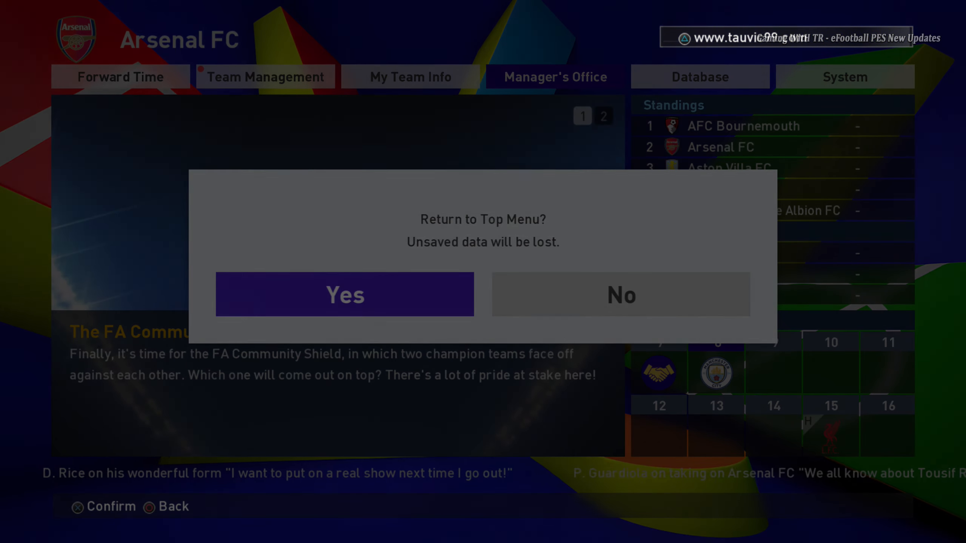
left_click(344, 295)
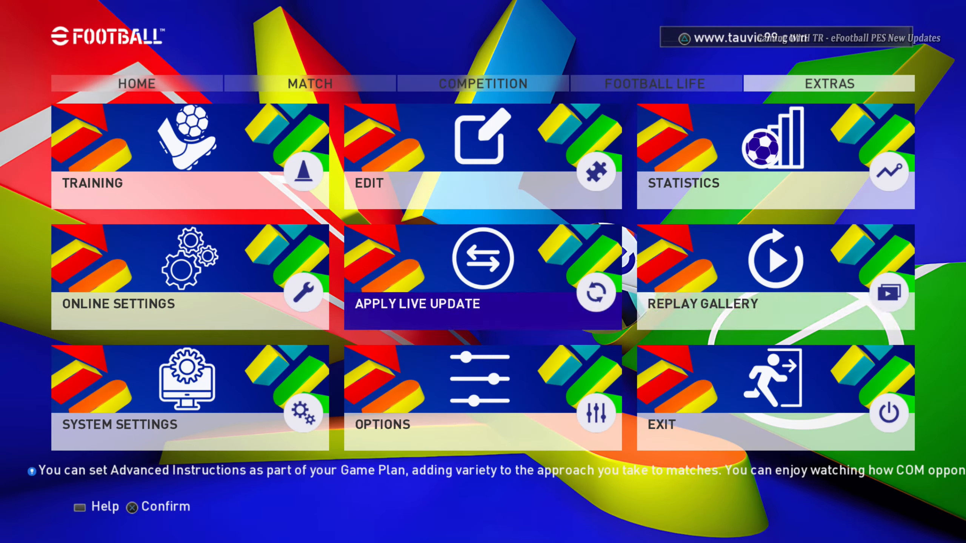